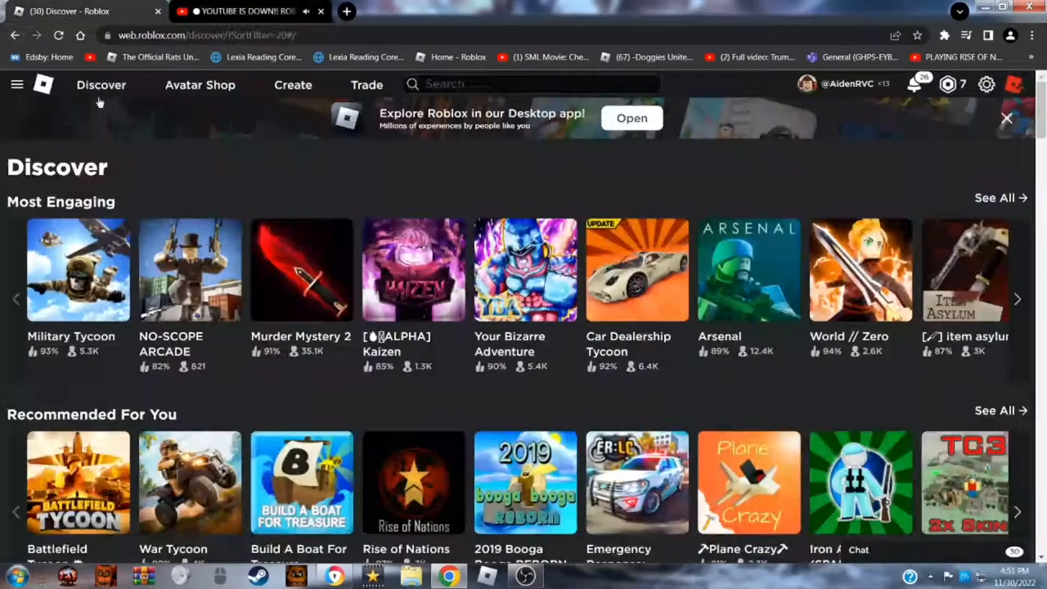
pyautogui.moveTo(33, 360)
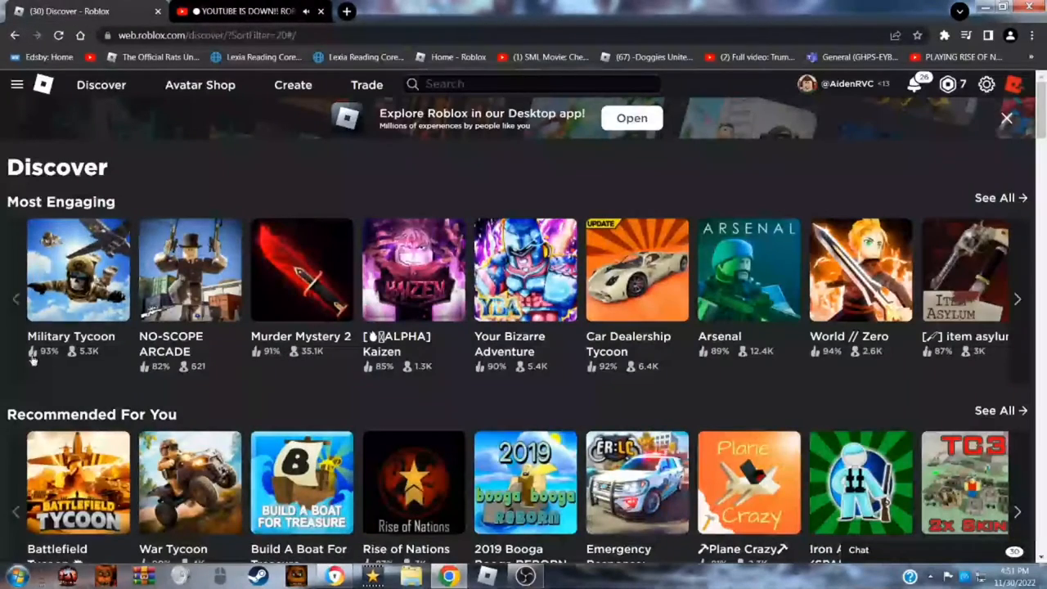
pyautogui.moveTo(4, 423)
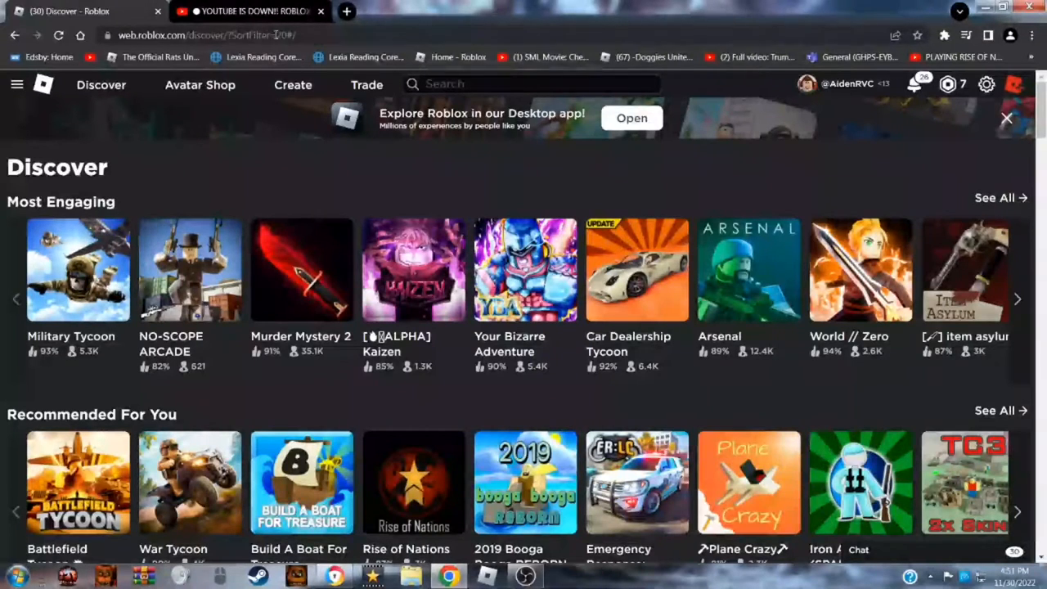
# - Glance at the KreekCraft livestream, then scroll Roblox Discover to the Popular and Top Rated rows
pyautogui.click(249, 11)
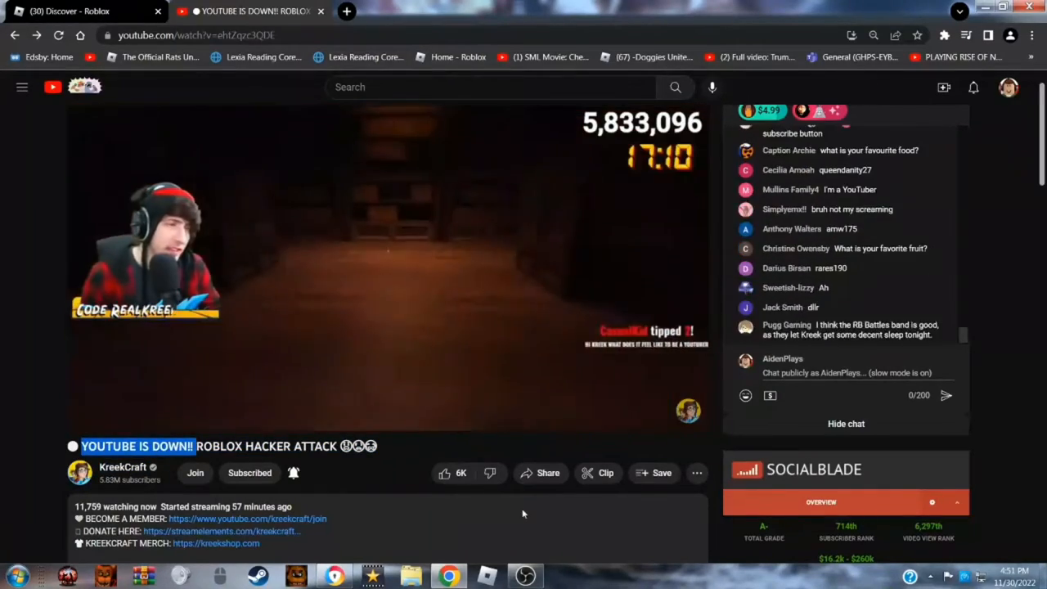
pyautogui.moveTo(98, 378)
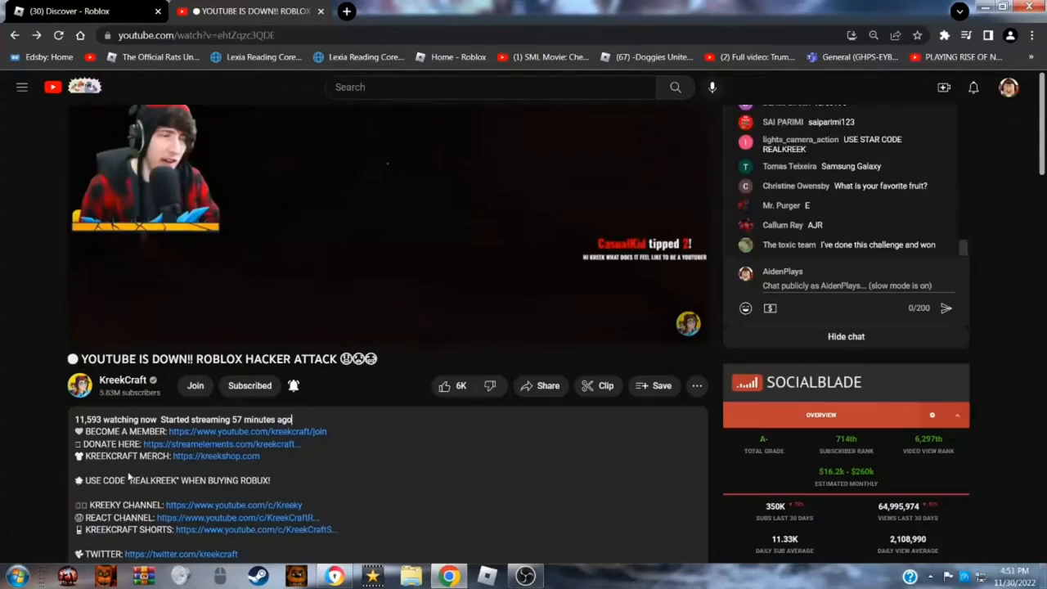
pyautogui.scroll(-3)
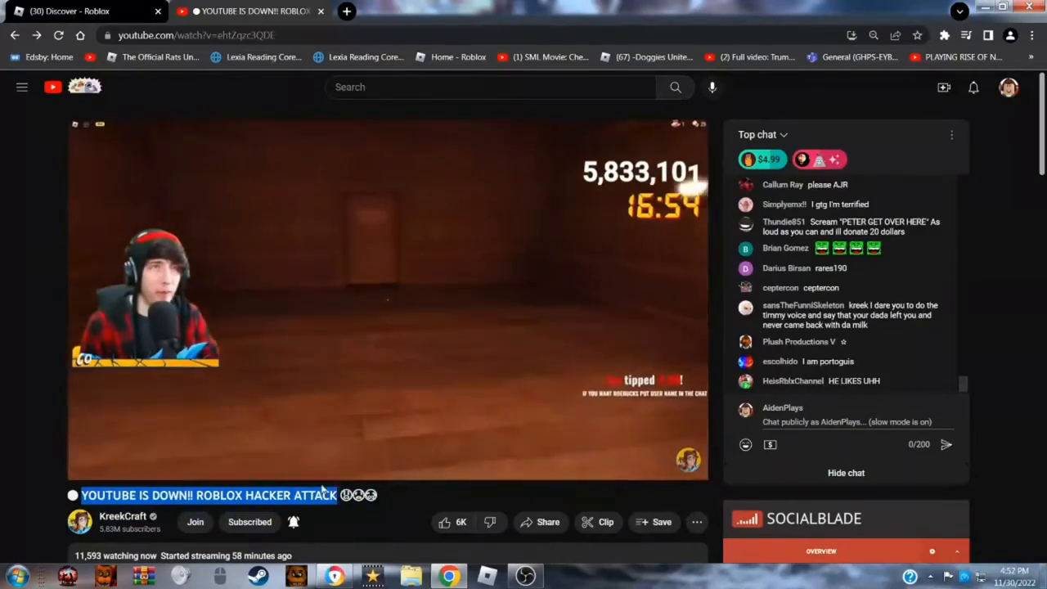
pyautogui.click(82, 10)
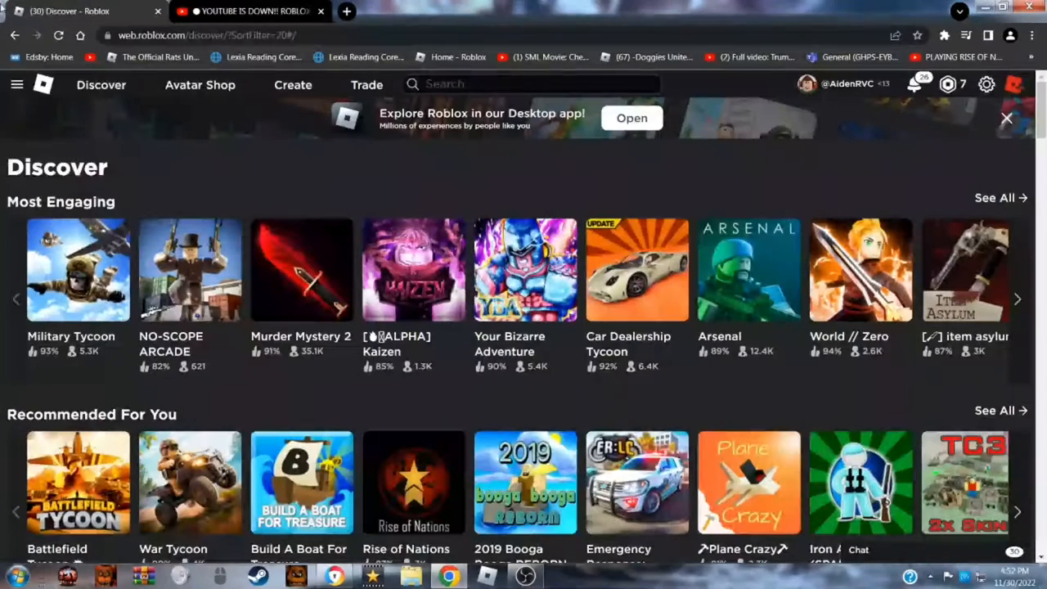
pyautogui.moveTo(1001, 111)
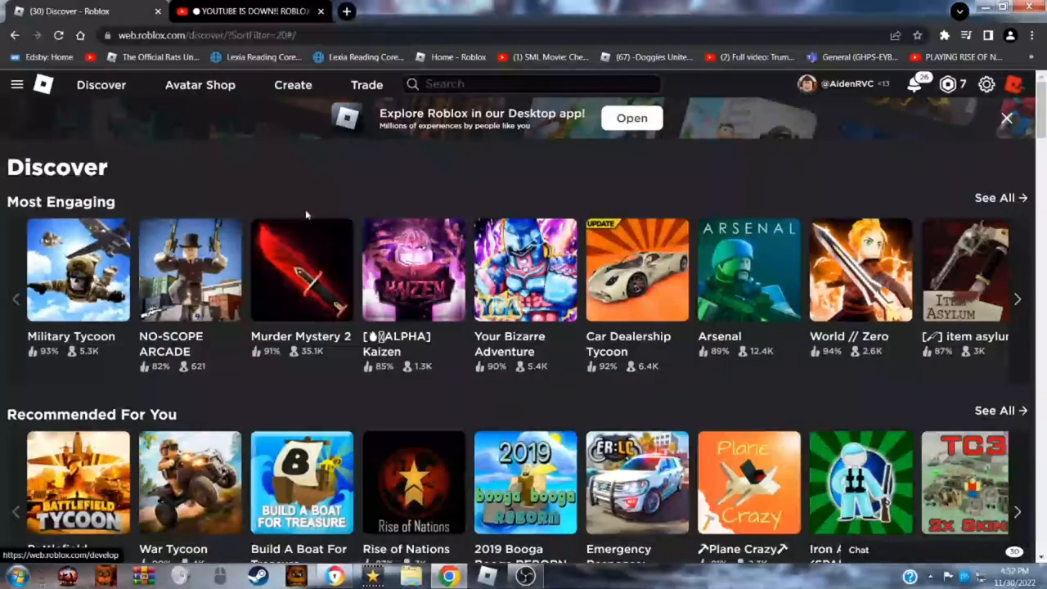
pyautogui.scroll(-3)
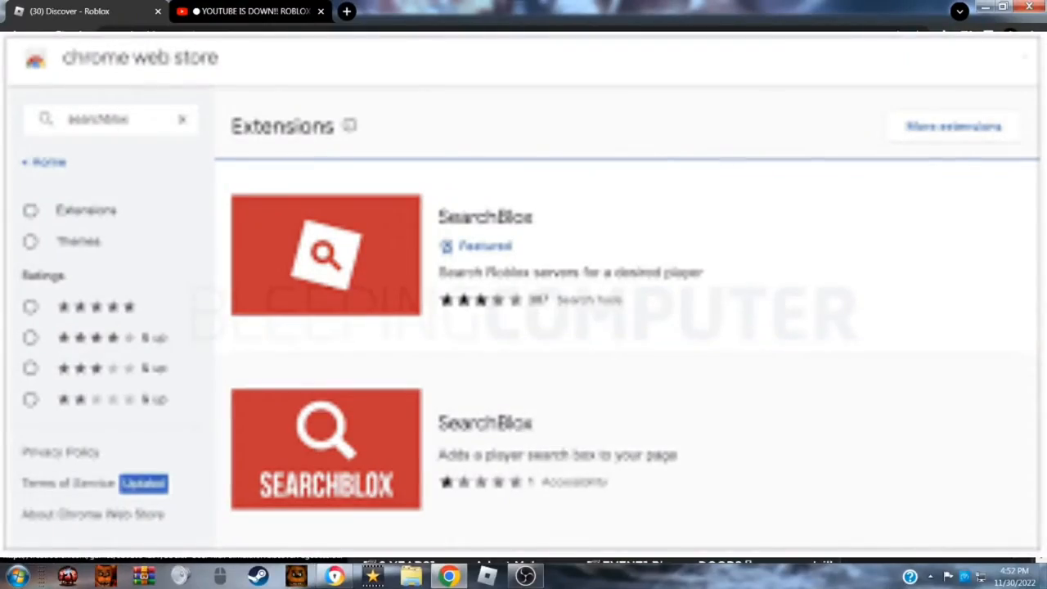
pyautogui.click(82, 11)
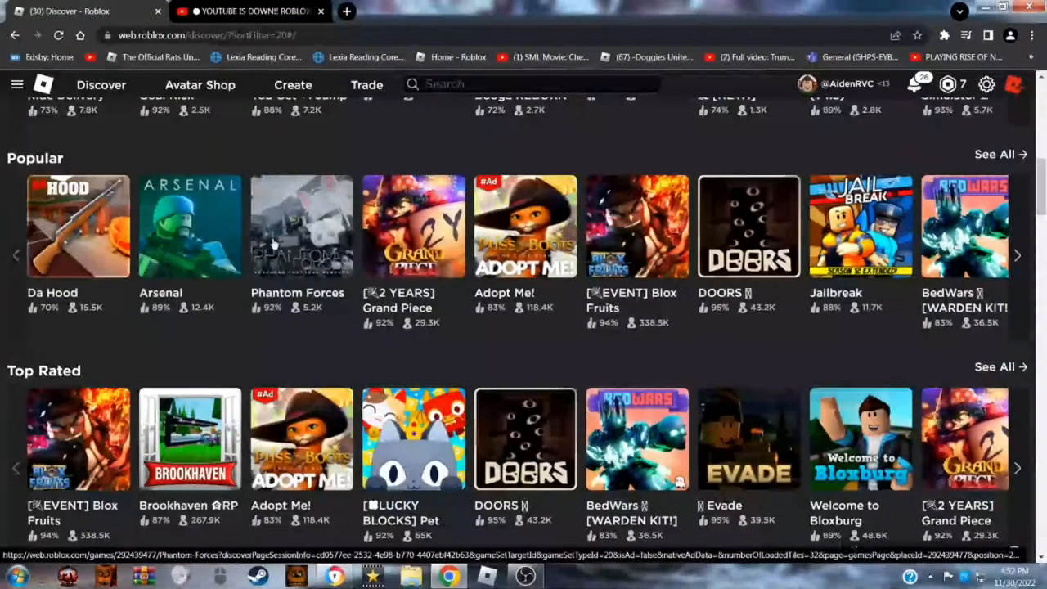
pyautogui.moveTo(331, 192)
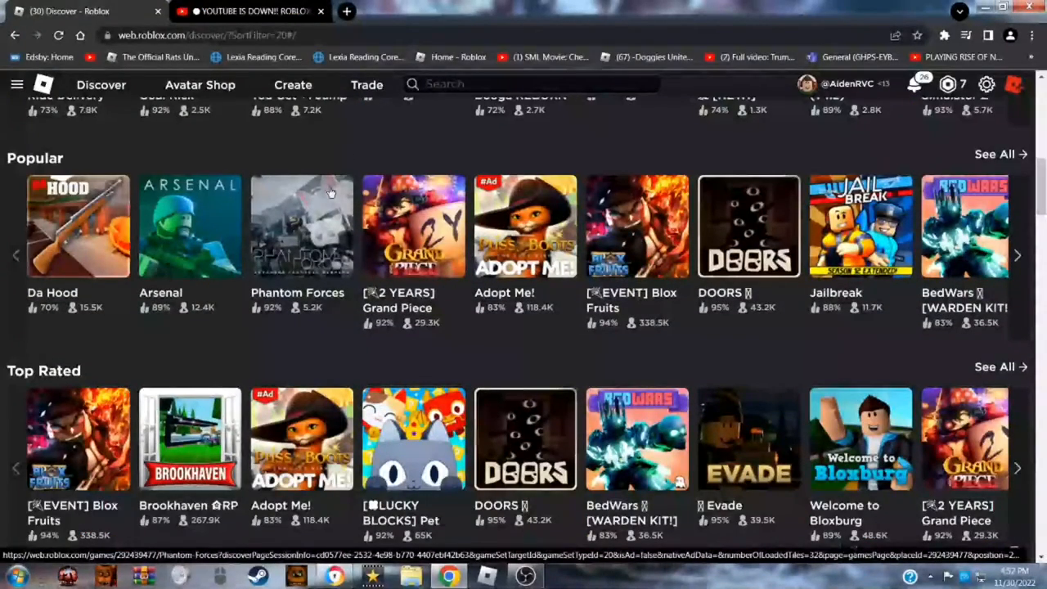
pyautogui.moveTo(332, 192)
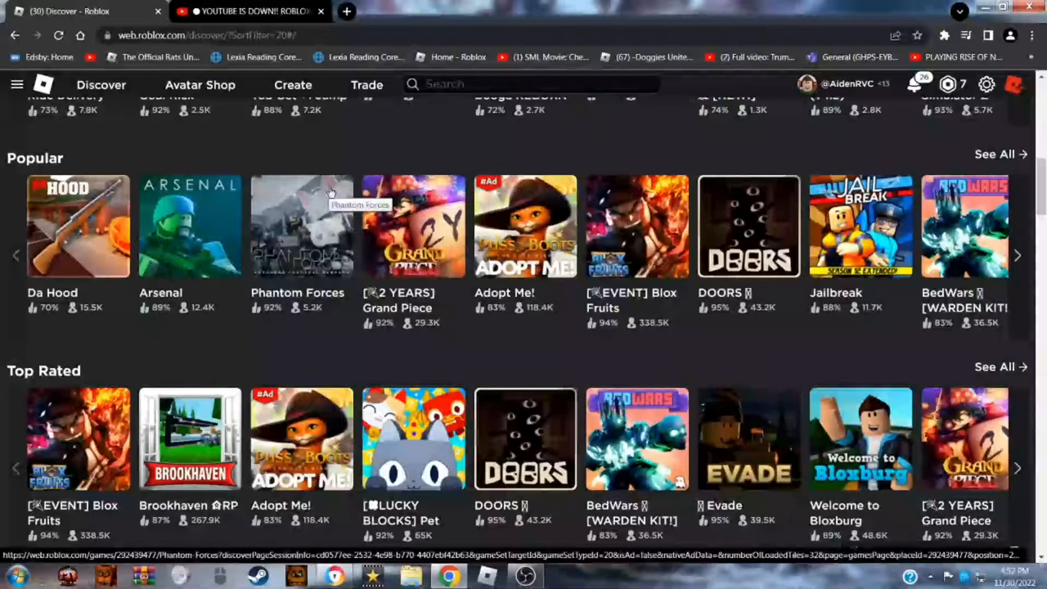
pyautogui.moveTo(285, 163)
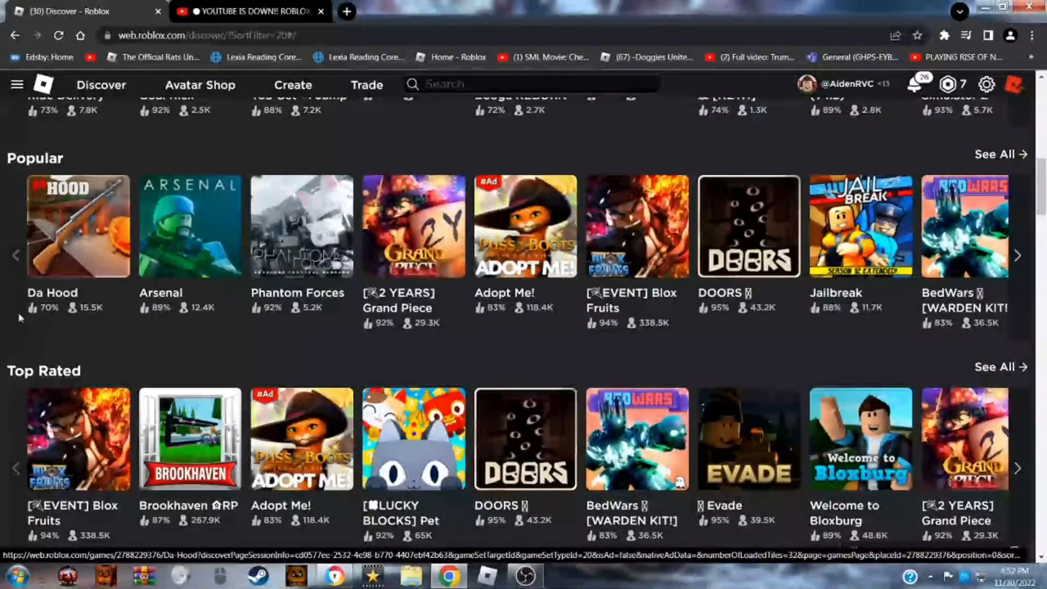
pyautogui.scroll(-3)
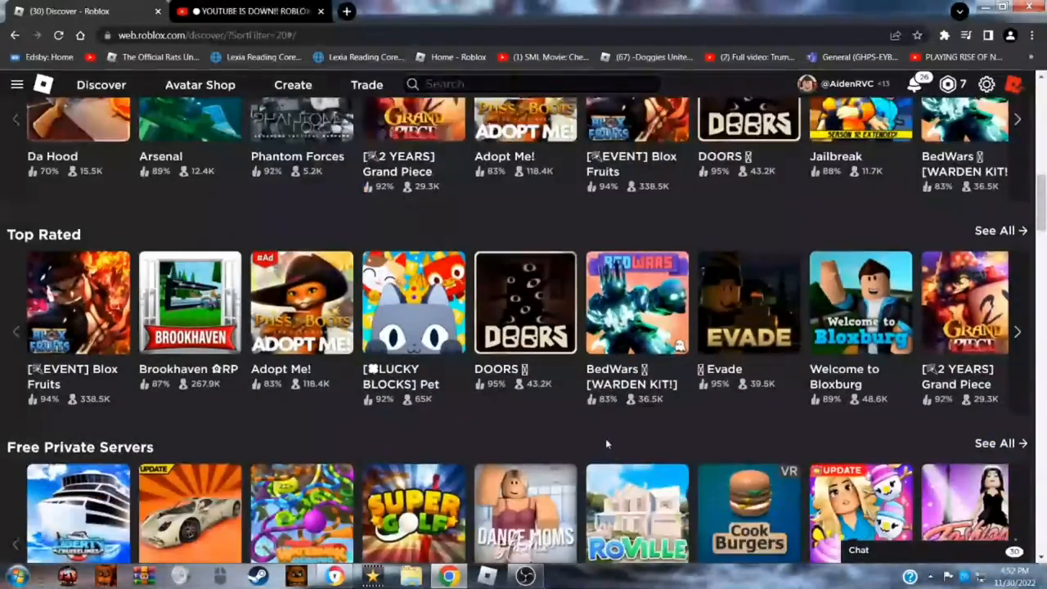
pyautogui.scroll(-3)
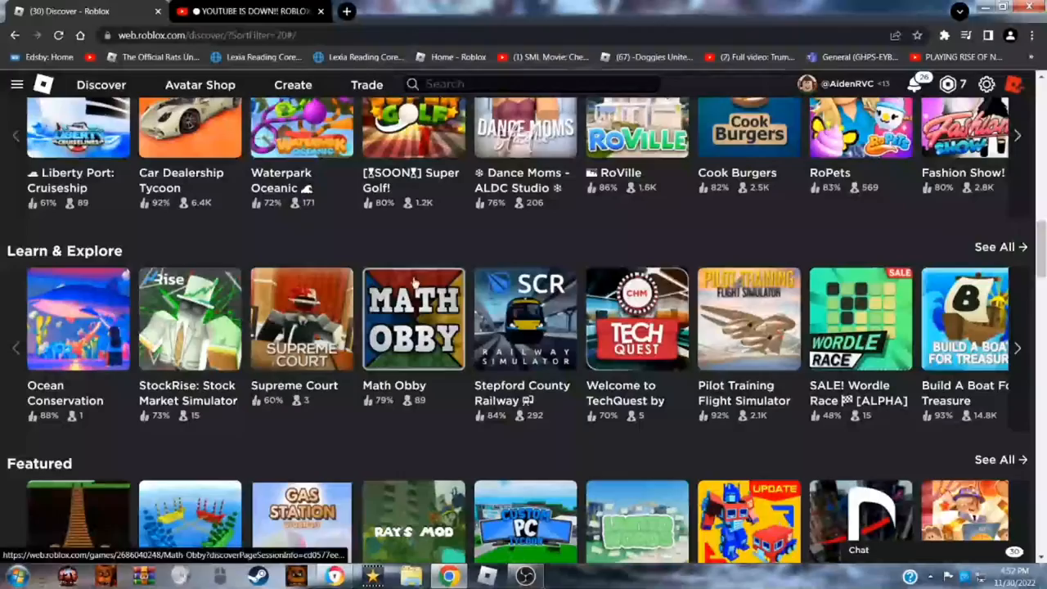
pyautogui.click(246, 10)
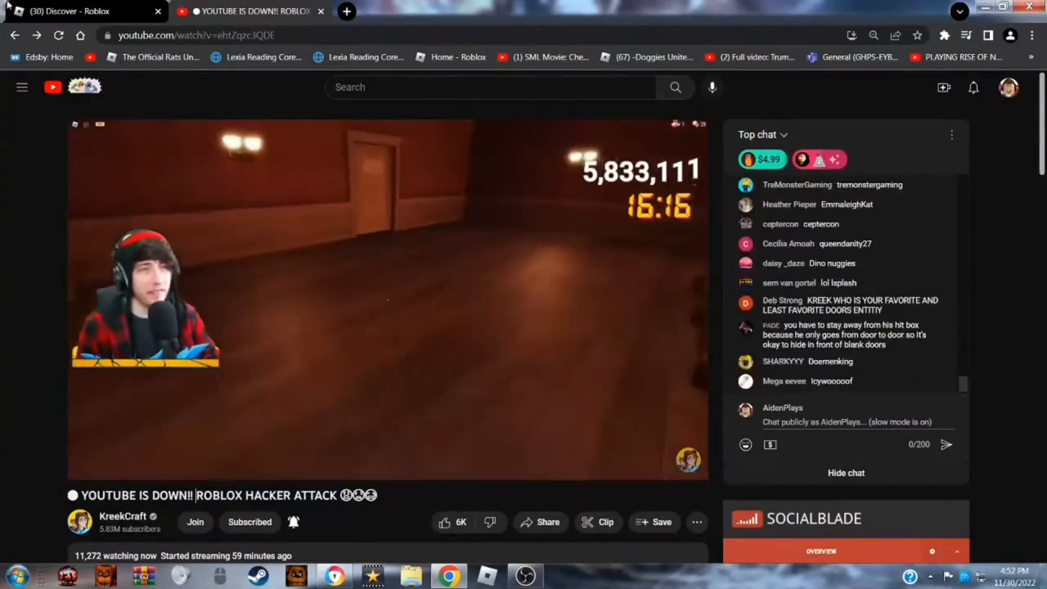
pyautogui.click(82, 11)
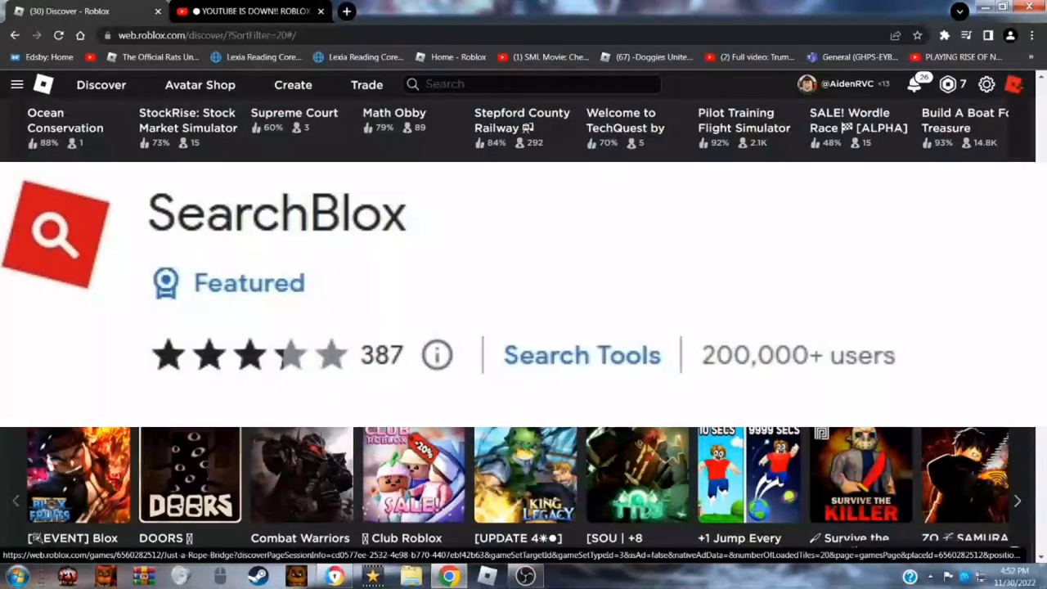
pyautogui.click(245, 11)
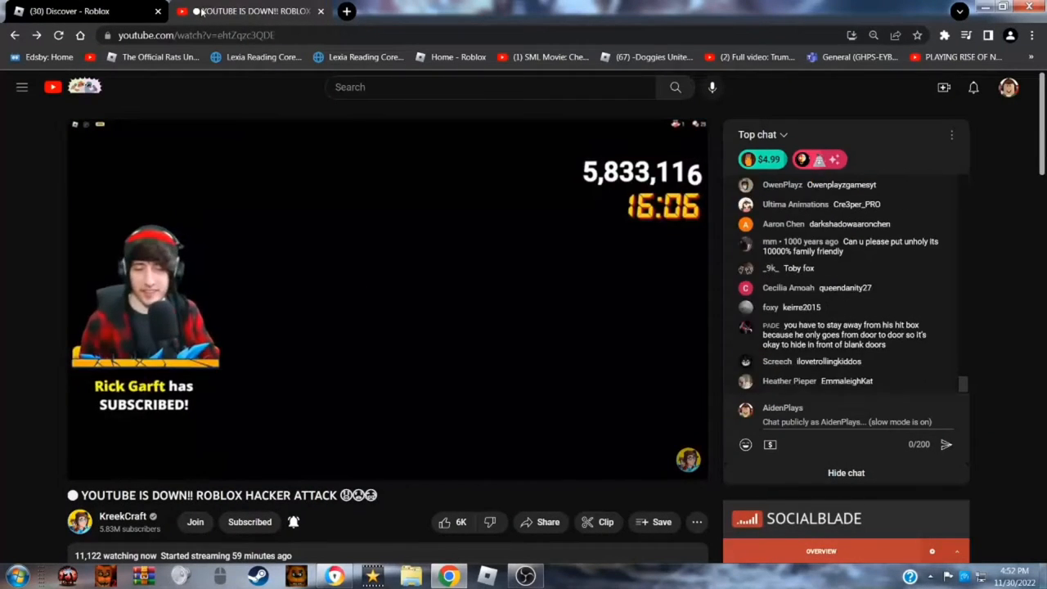
pyautogui.click(86, 11)
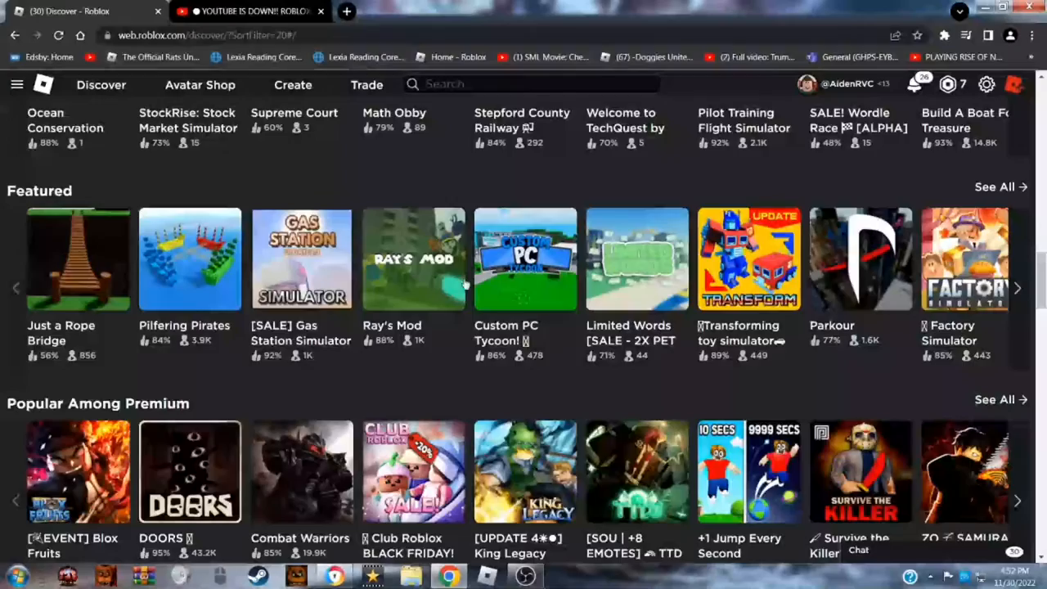
pyautogui.scroll(-3)
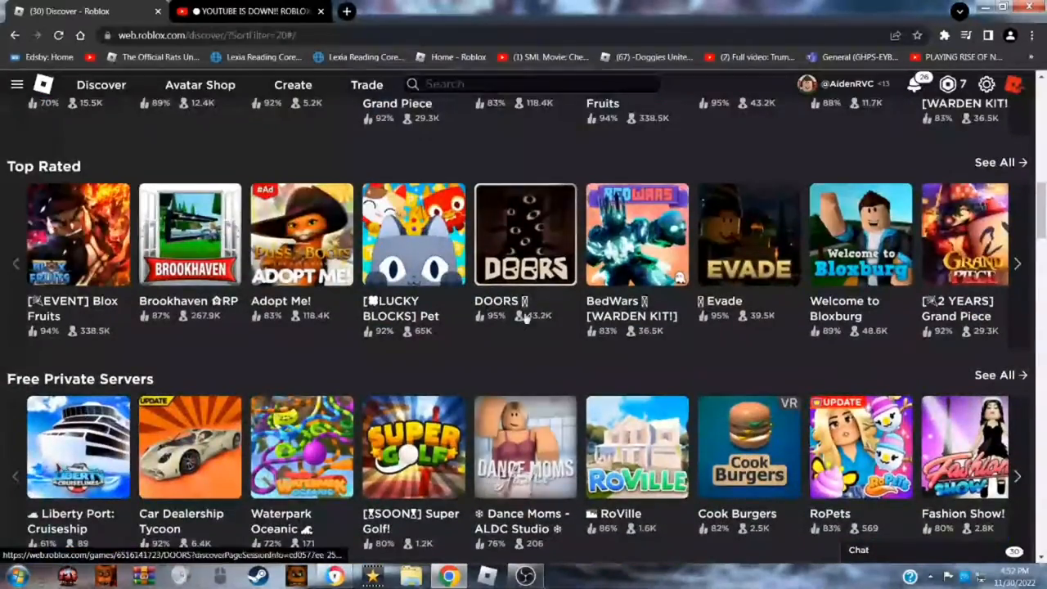
pyautogui.click(15, 35)
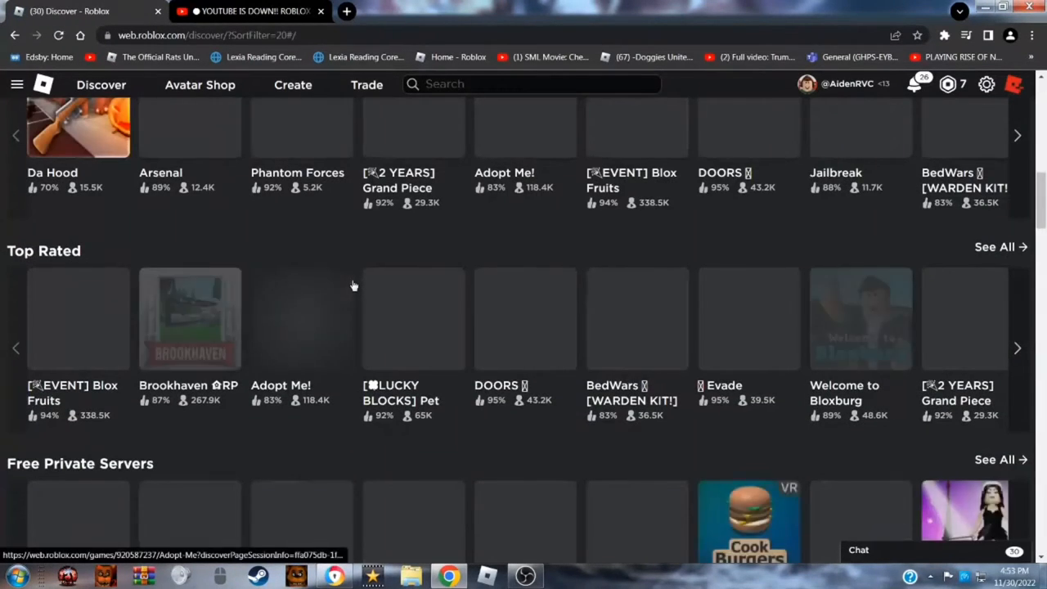
pyautogui.scroll(3)
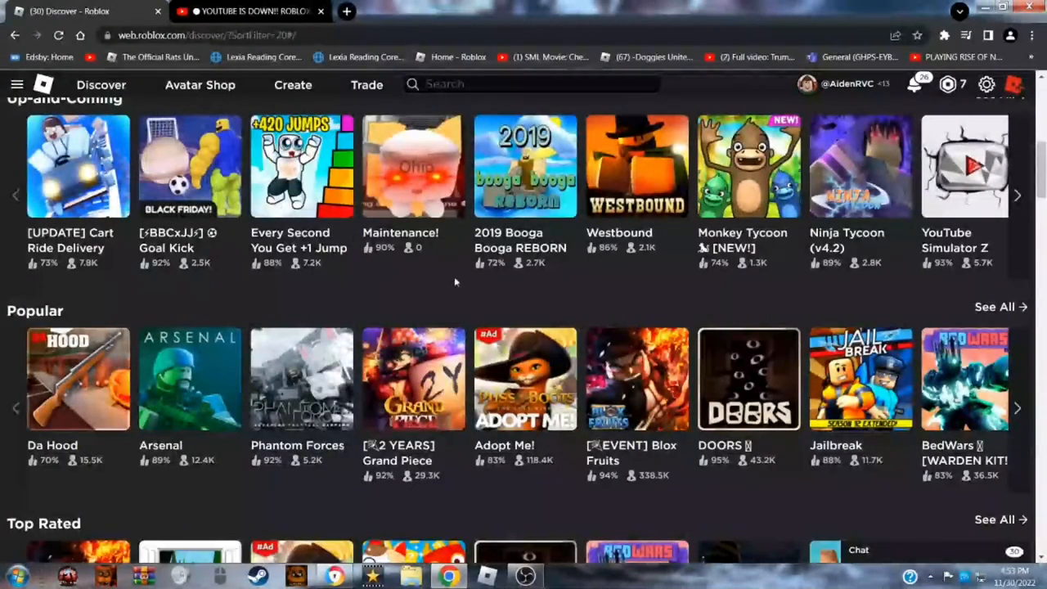
pyautogui.moveTo(801, 245)
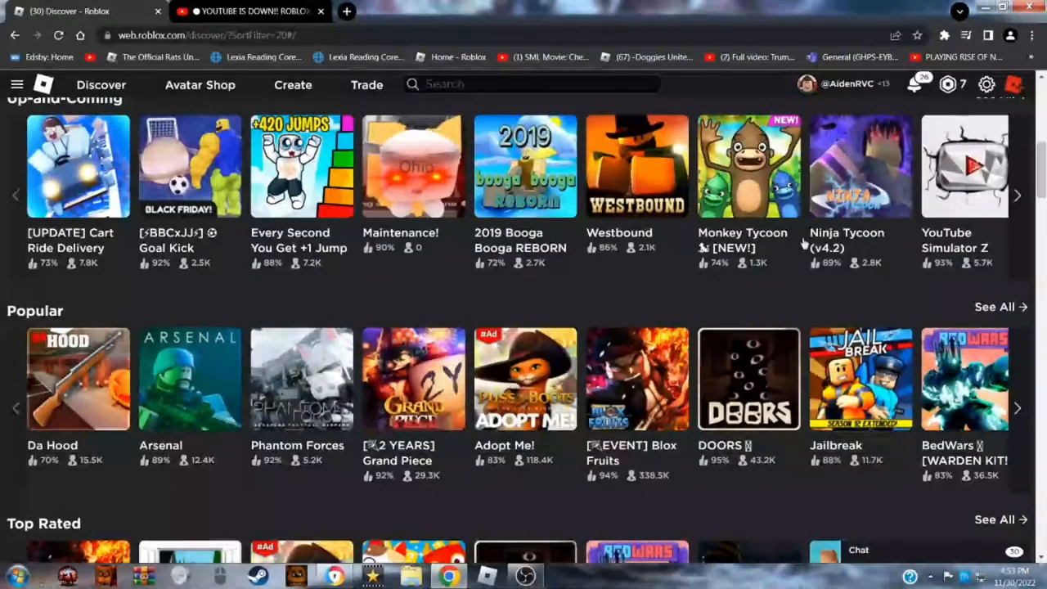
pyautogui.scroll(-3)
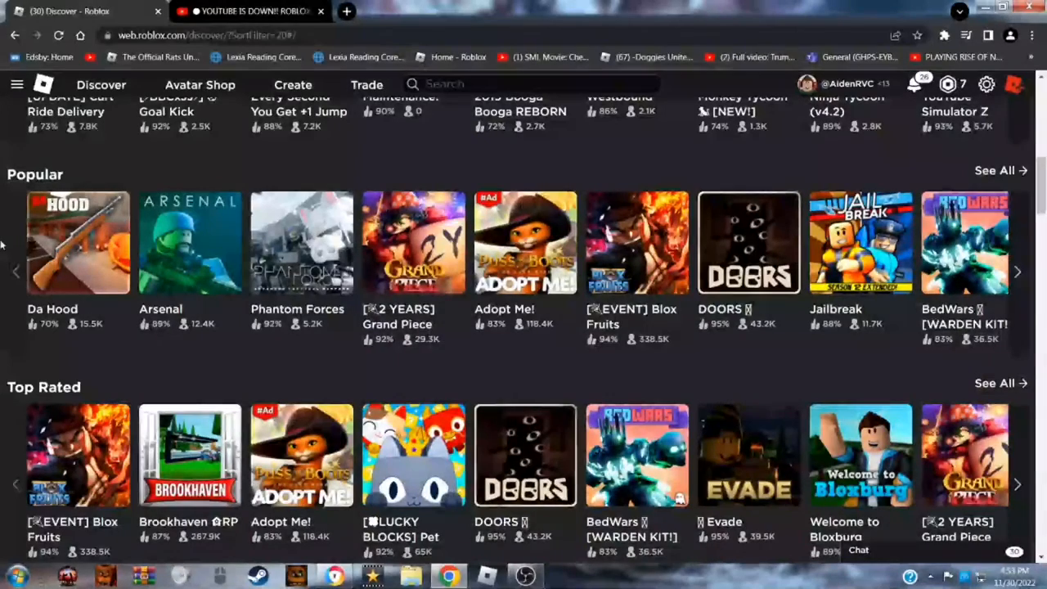
pyautogui.scroll(-3)
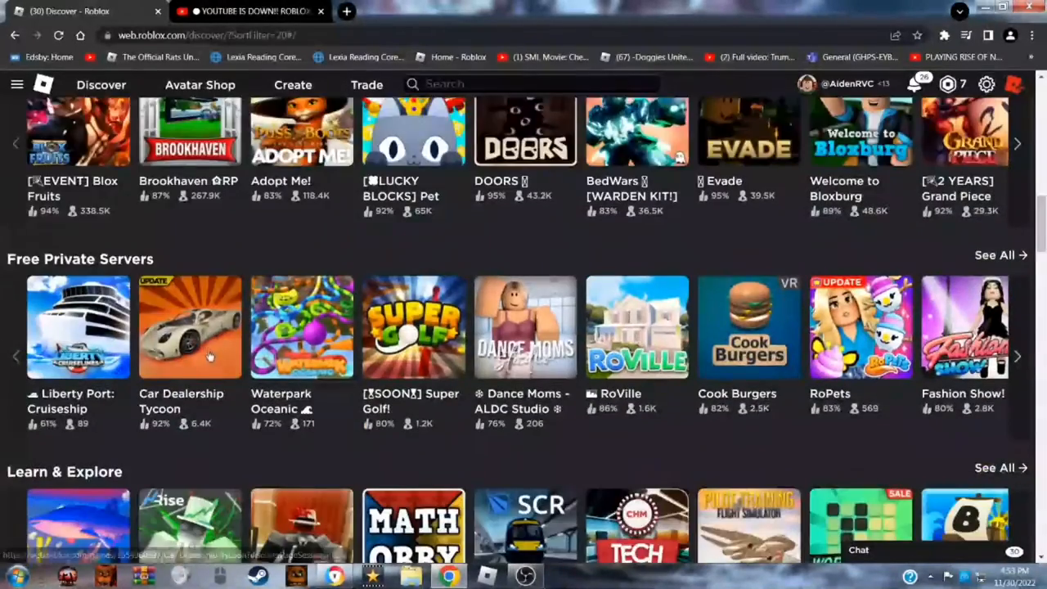
pyautogui.scroll(-3)
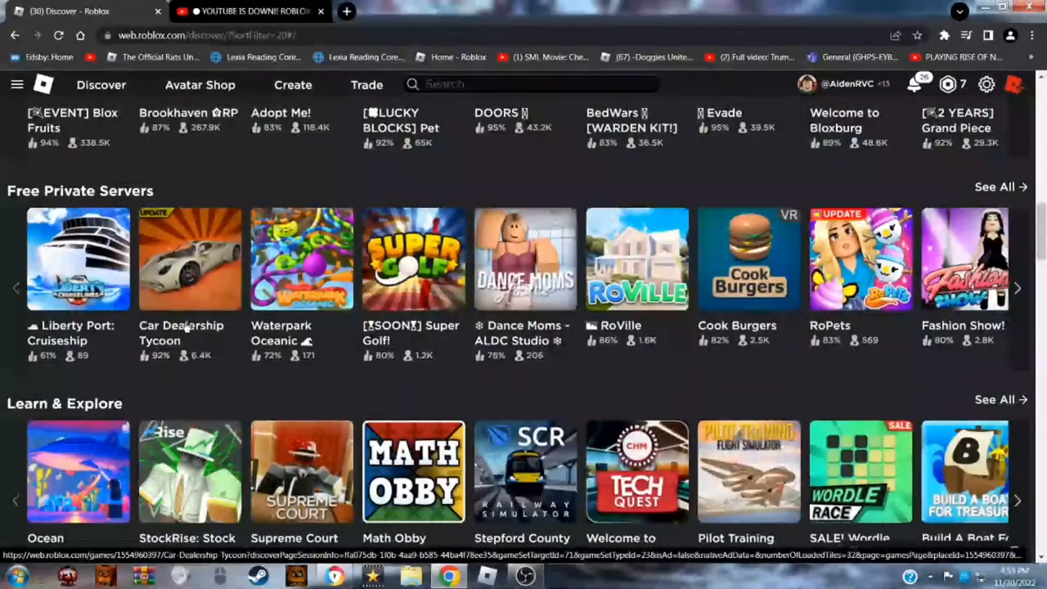
pyautogui.scroll(-3)
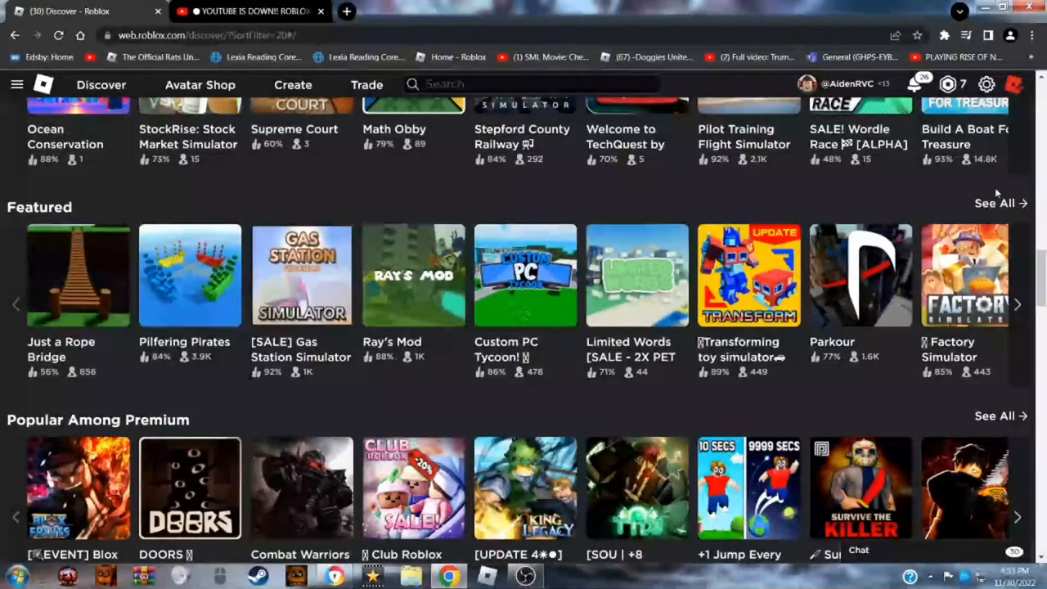
pyautogui.scroll(-3)
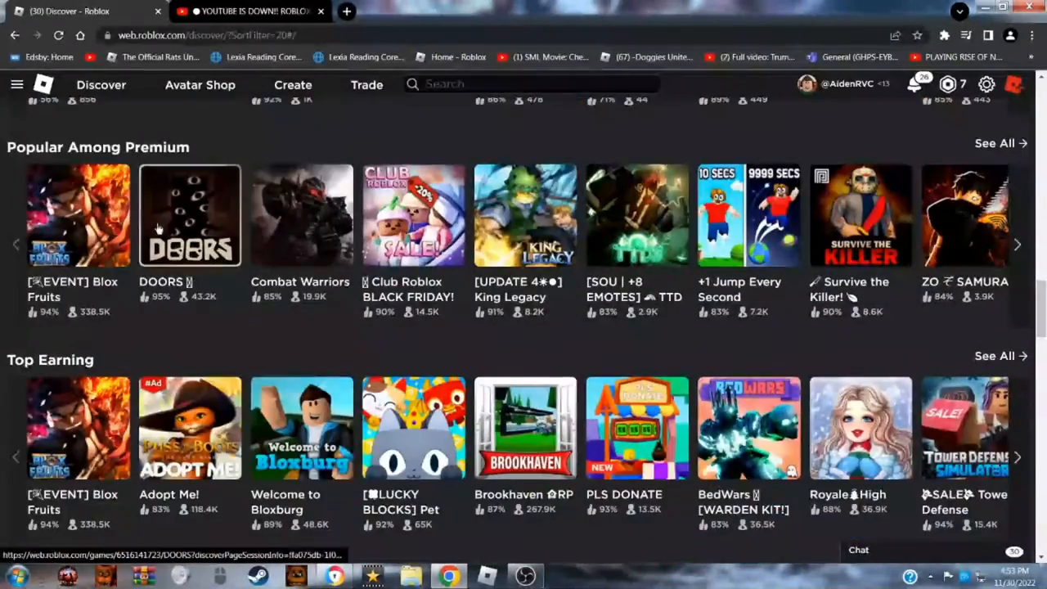
pyautogui.scroll(-3)
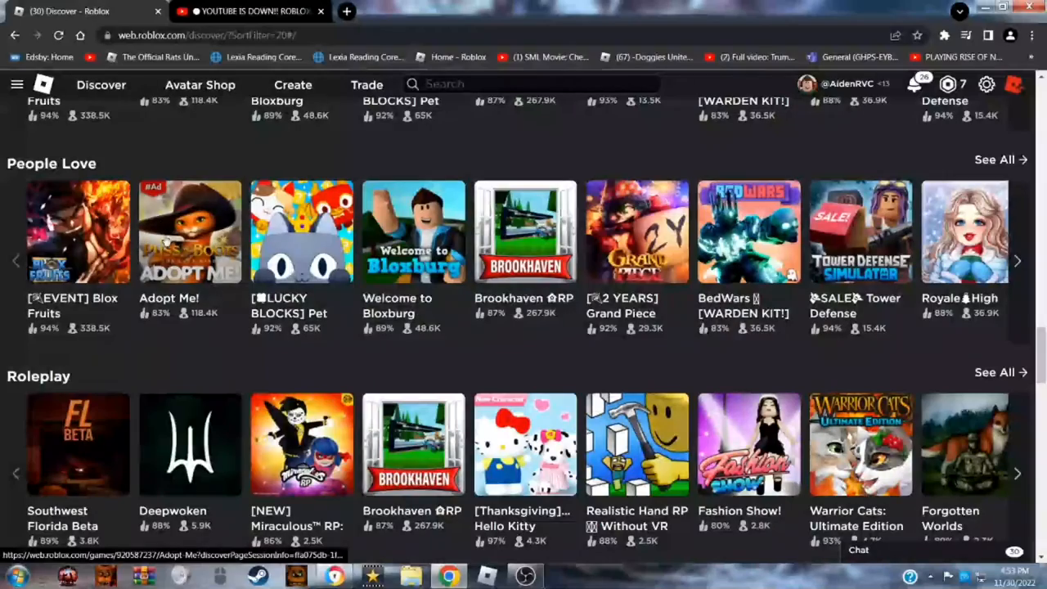
pyautogui.scroll(-3)
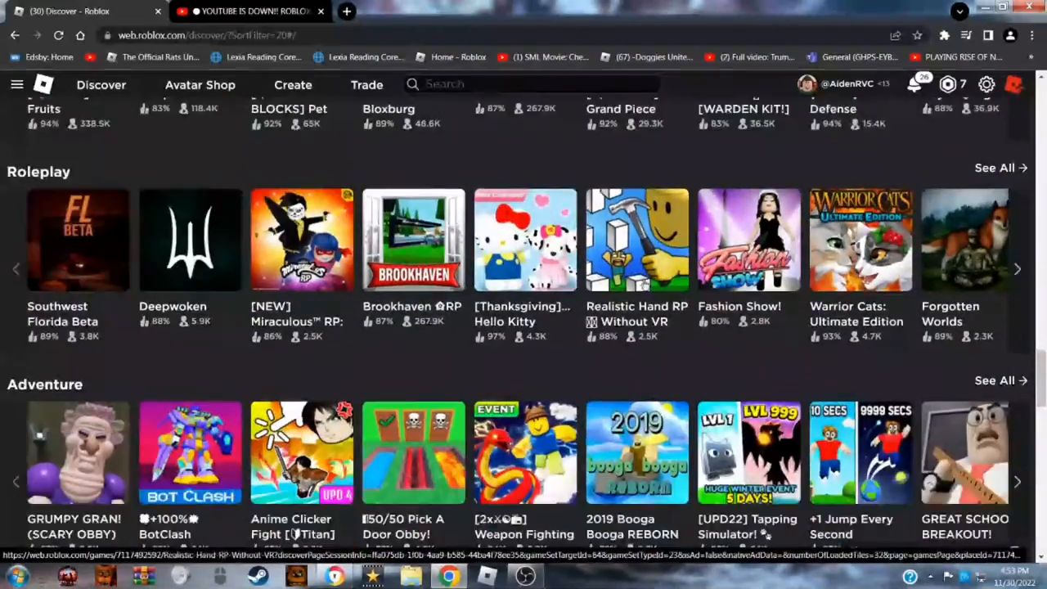
pyautogui.scroll(-3)
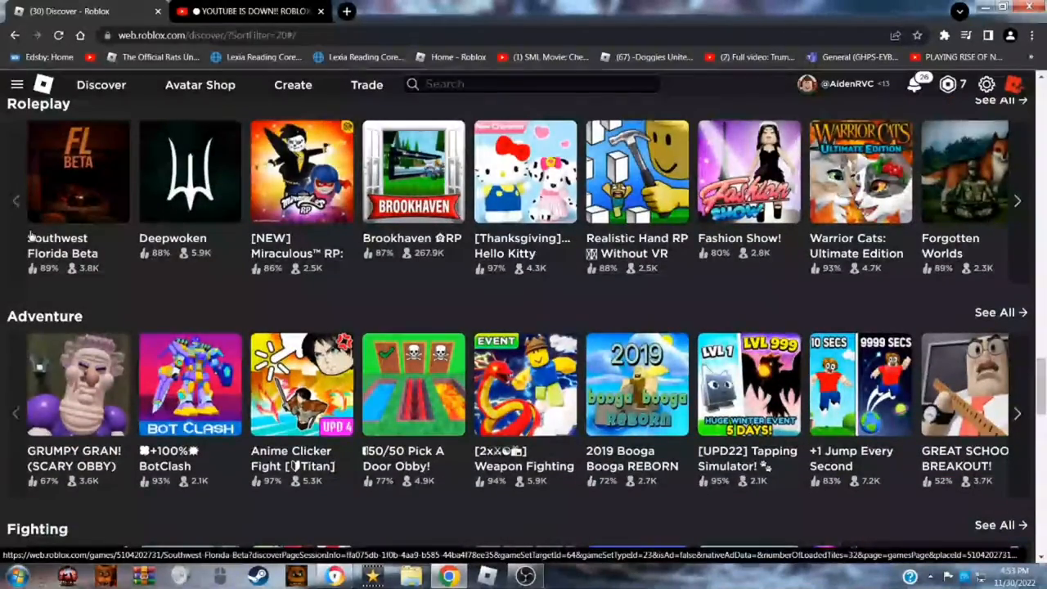
pyautogui.scroll(-3)
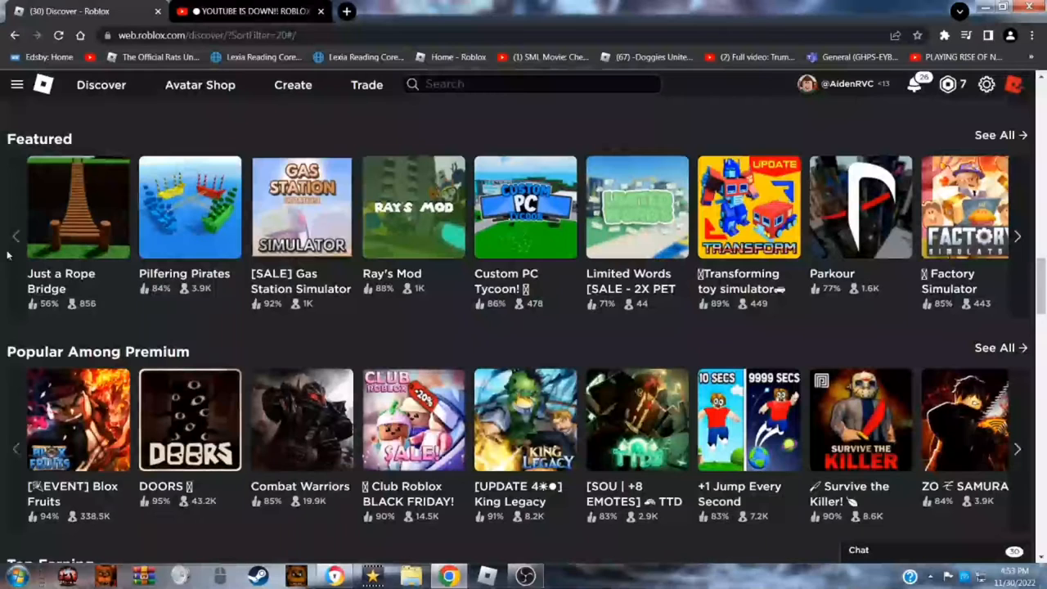
pyautogui.moveTo(23, 488)
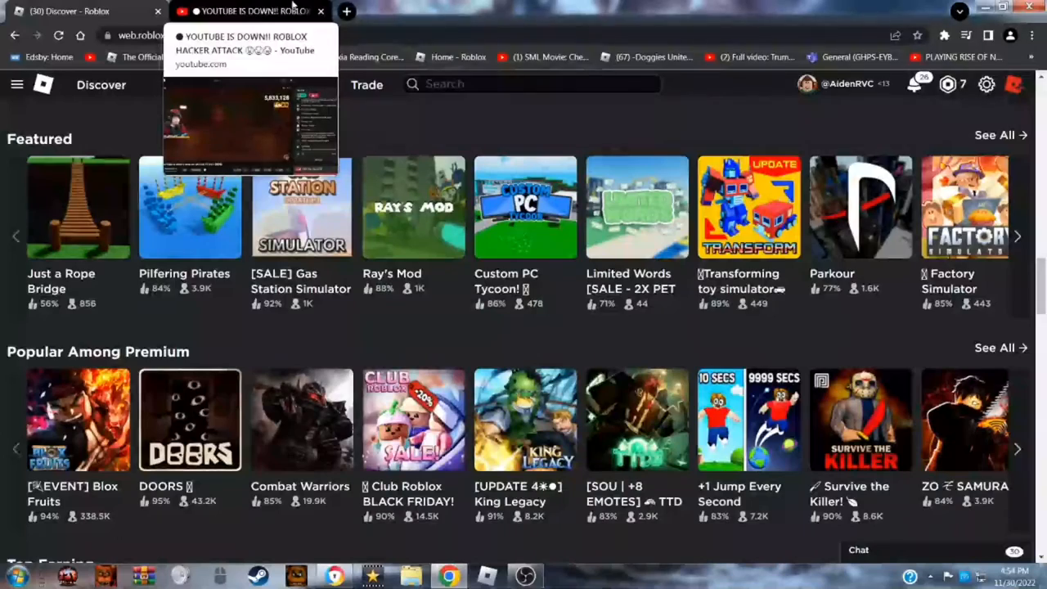
pyautogui.click(245, 10)
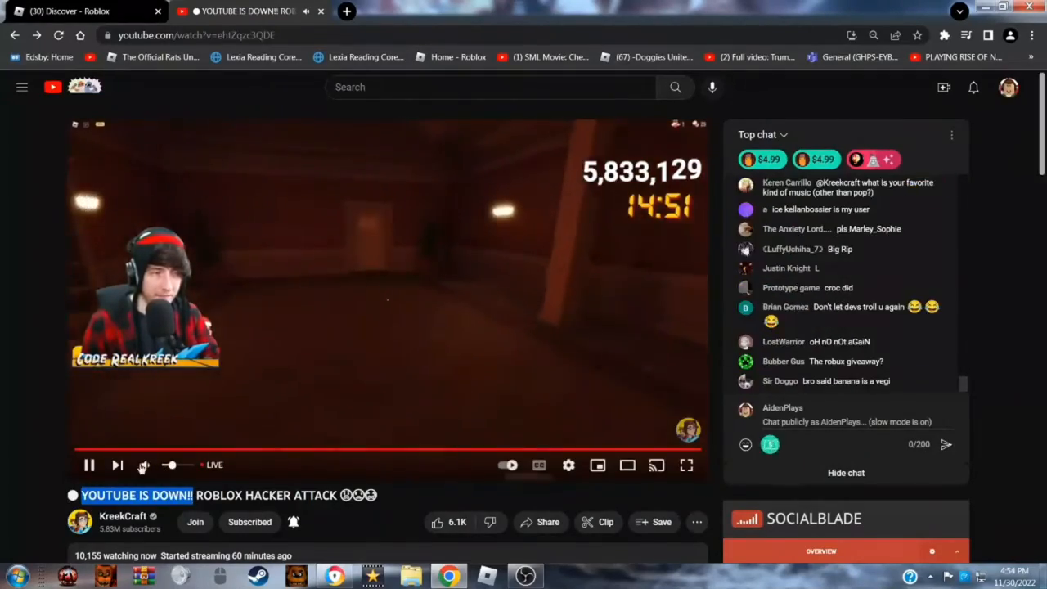
pyautogui.click(81, 11)
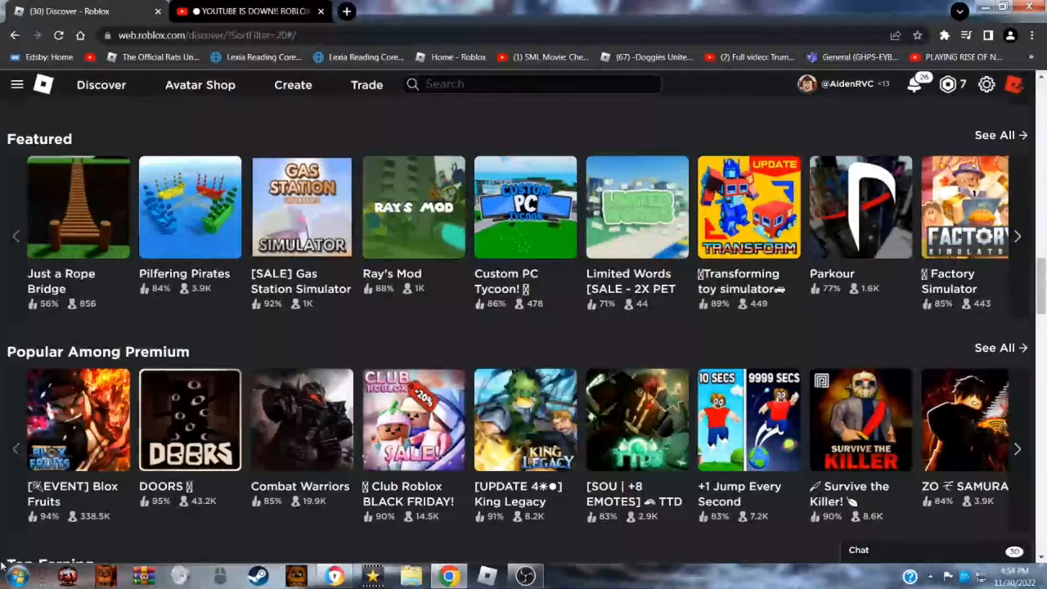
pyautogui.moveTo(454, 542)
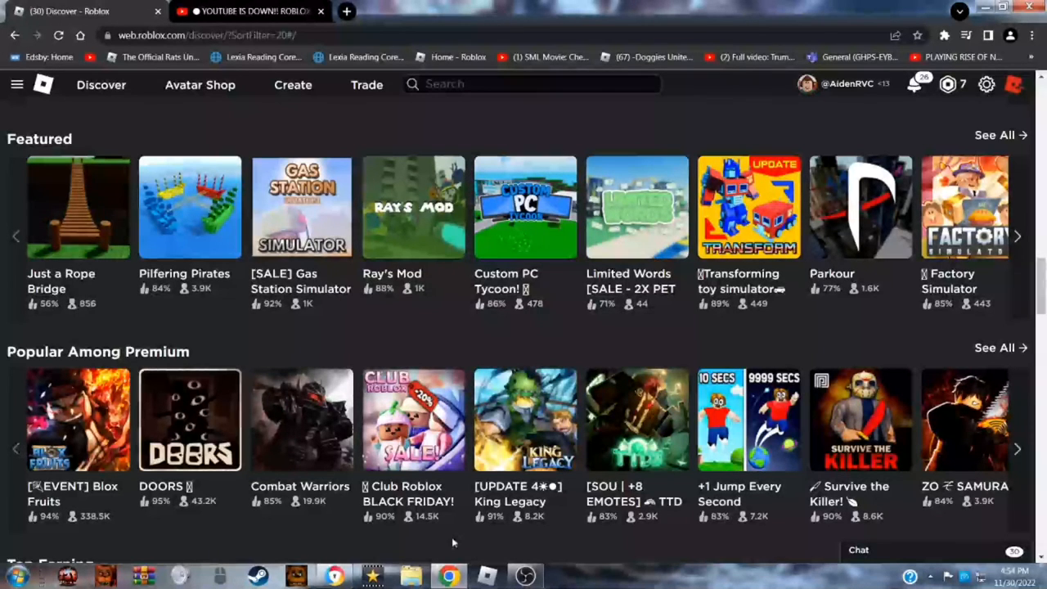